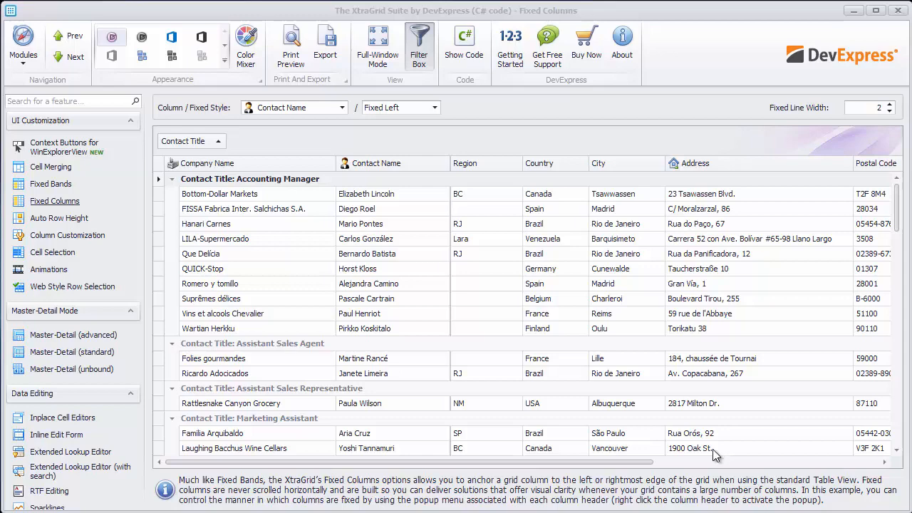
# Step: Fix the Product Name column to the Left and run the project to show product data
pyautogui.hscroll(3)
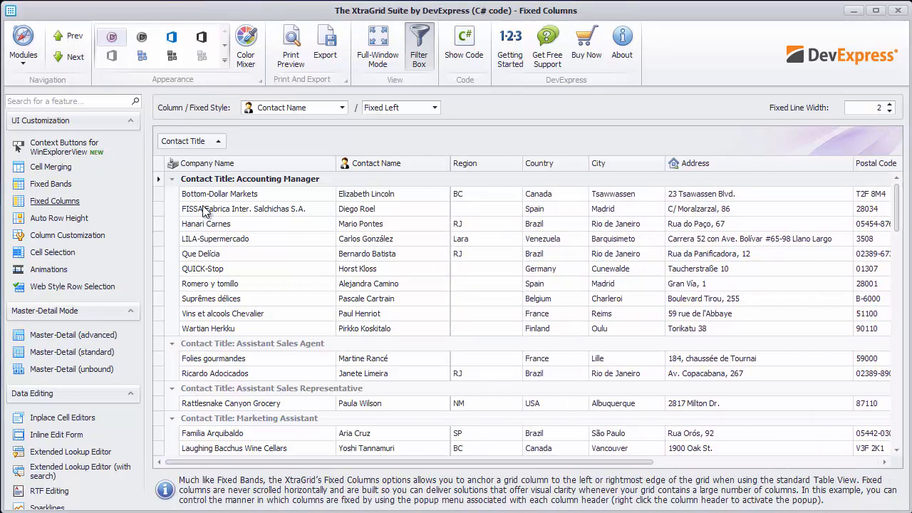
pyautogui.click(51, 184)
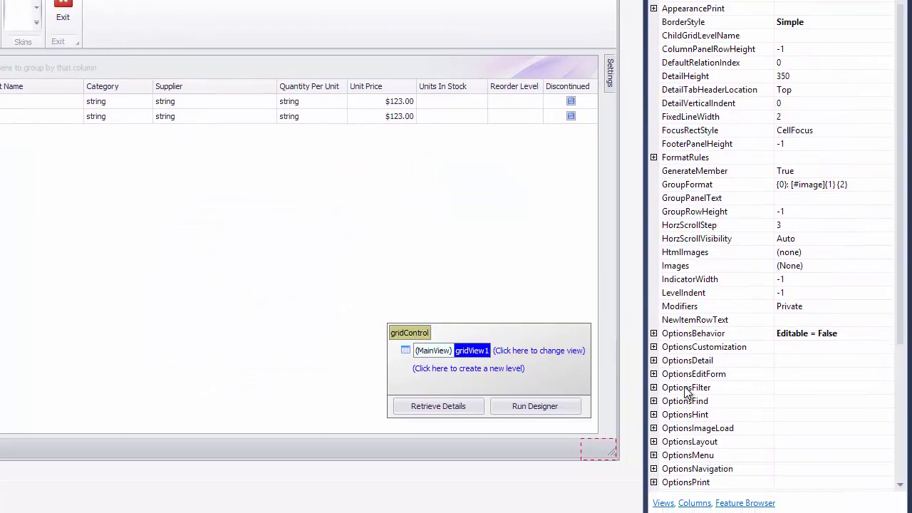
pyautogui.click(653, 373)
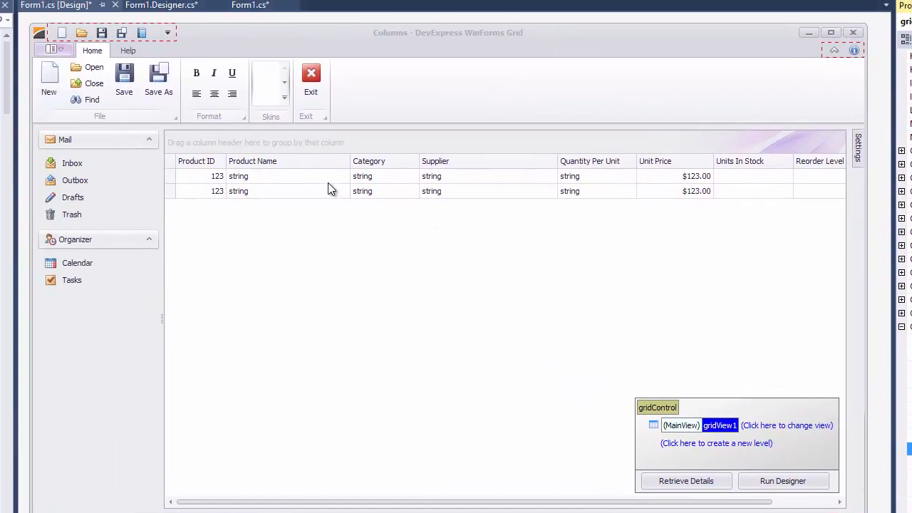
pyautogui.click(253, 160)
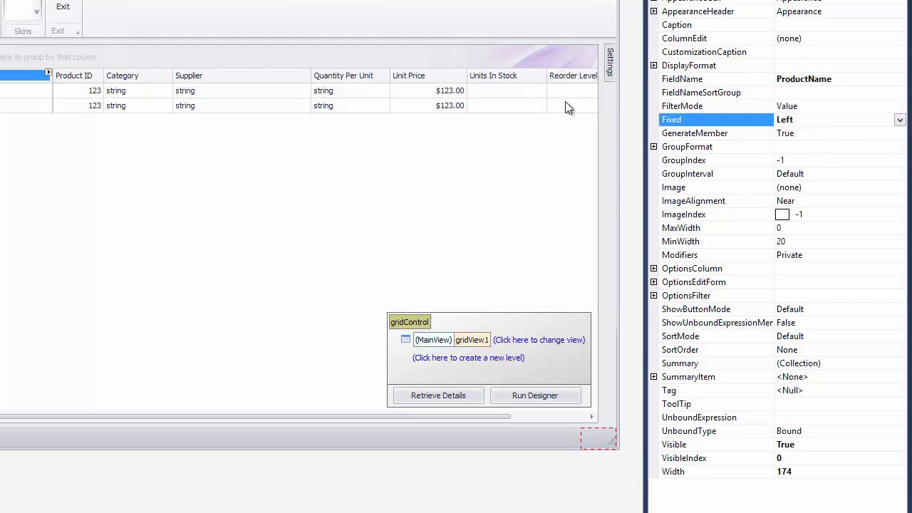
pyautogui.click(409, 74)
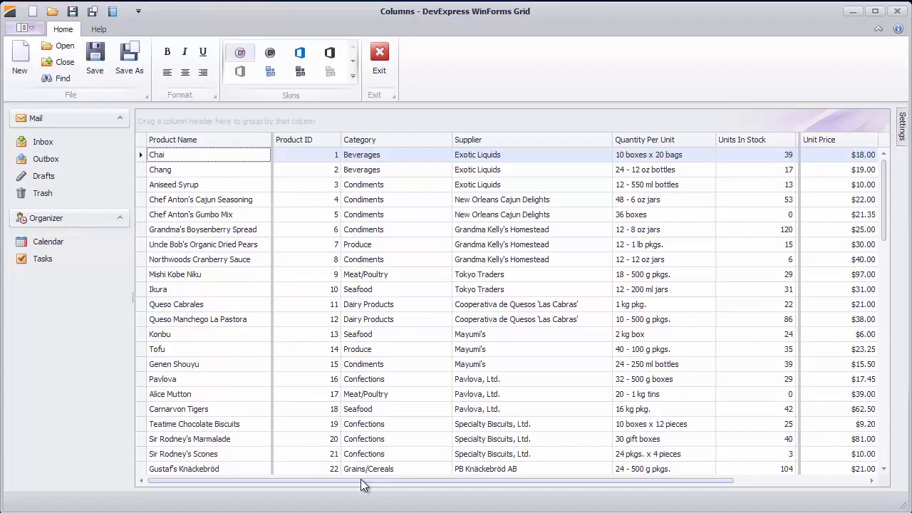
# Step: Set FixedLineWidth to 2 at runtime and hide the settings panel again
pyautogui.hscroll(3)
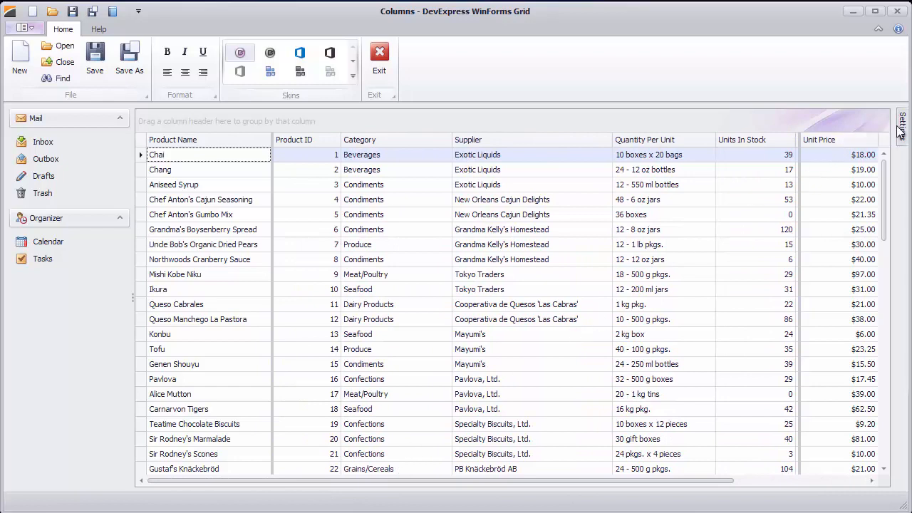
pyautogui.click(902, 125)
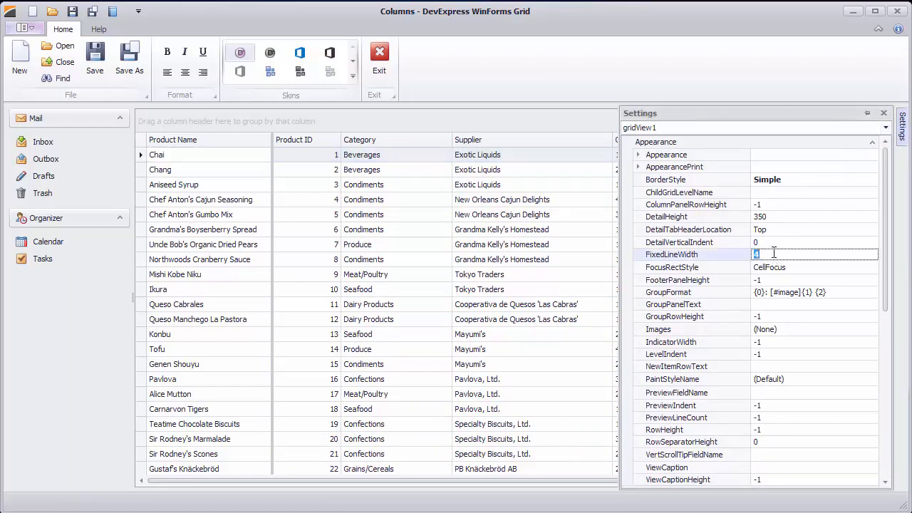
pyautogui.write('2')
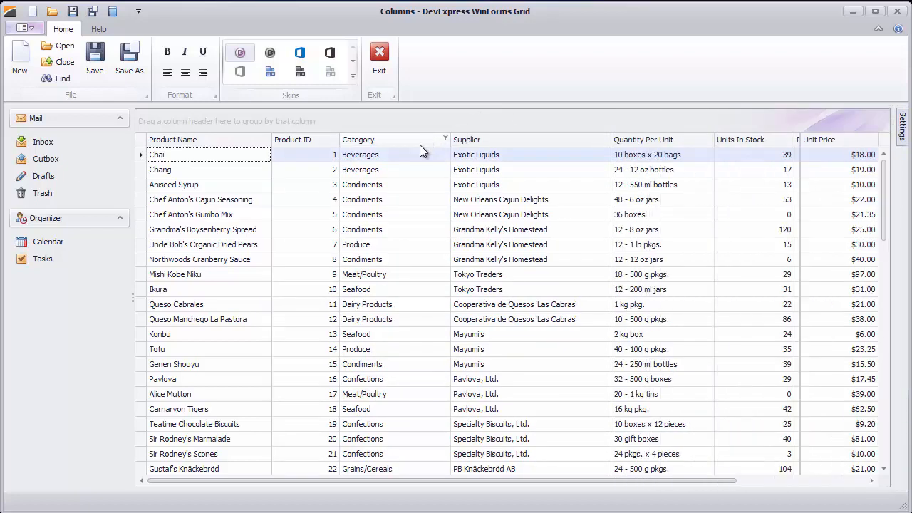
pyautogui.hscroll(3)
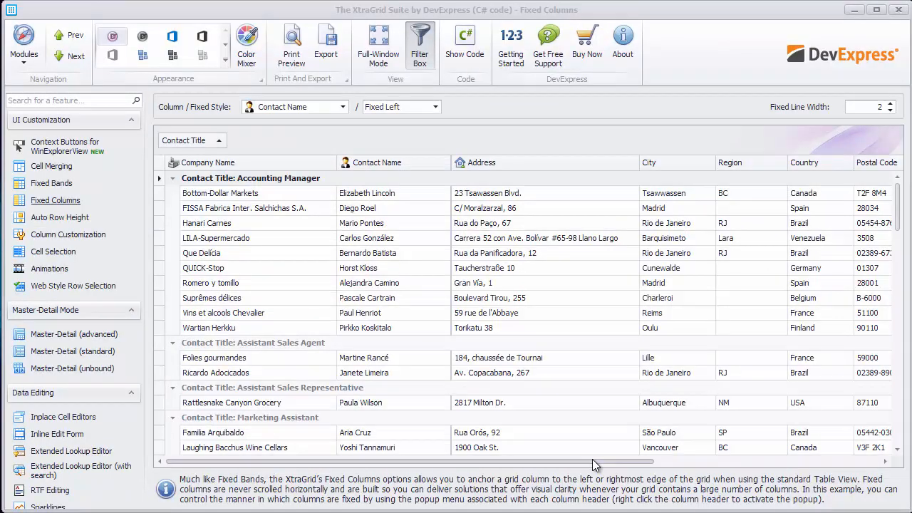
# Step: Fix the Country column to the right edge via its header's Fixed Right option
pyautogui.hscroll(3)
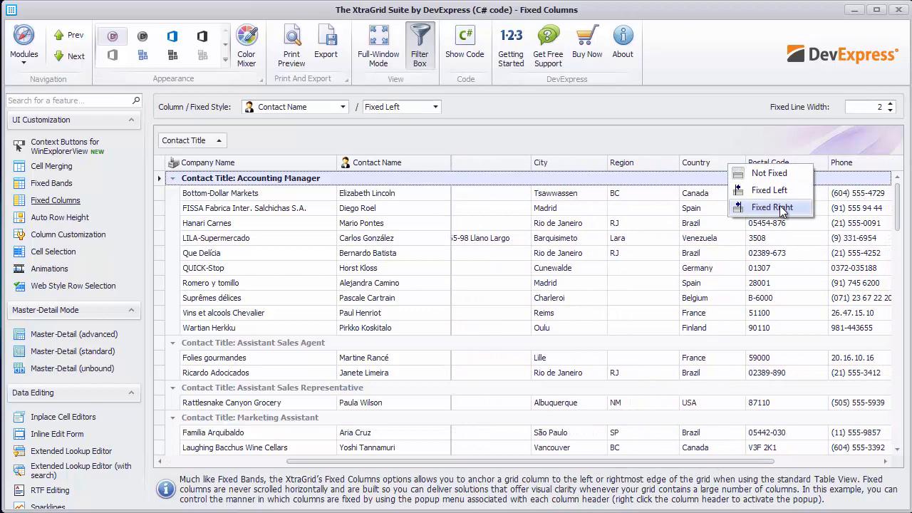
pyautogui.click(771, 208)
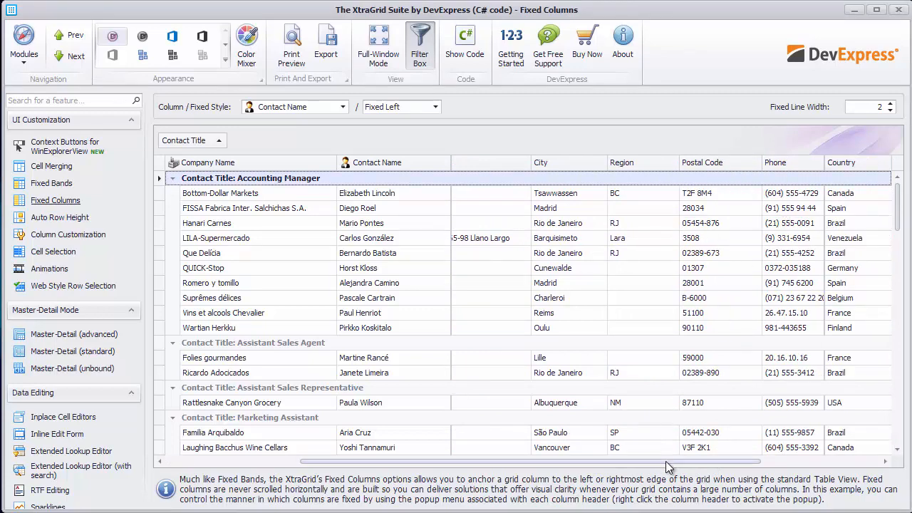